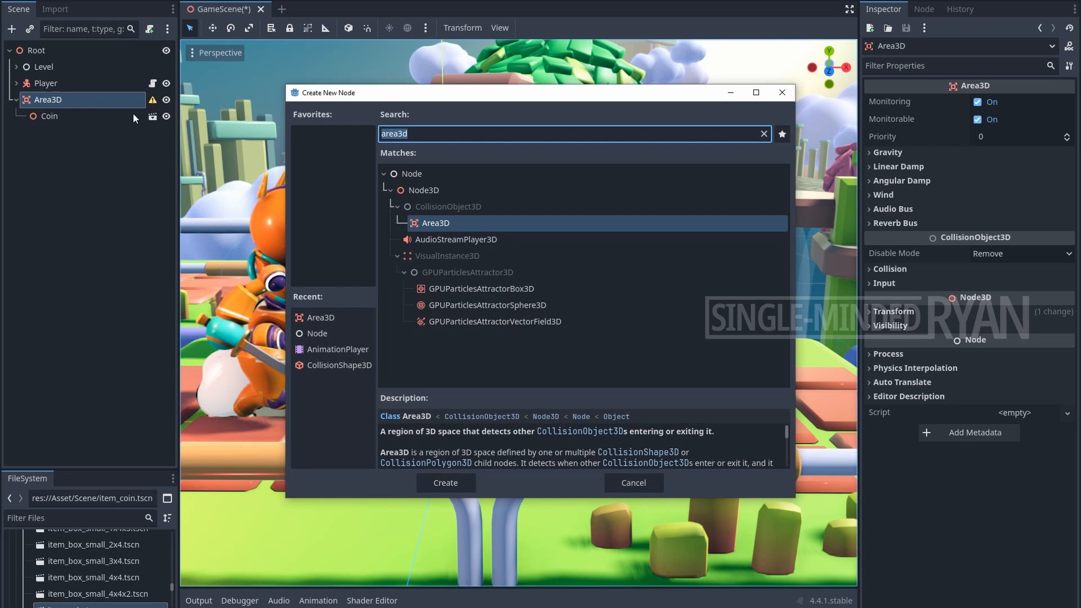
Step: Add a CollisionShape3D child node under the coin's Area3D
{"action": "type", "text": "collision"}
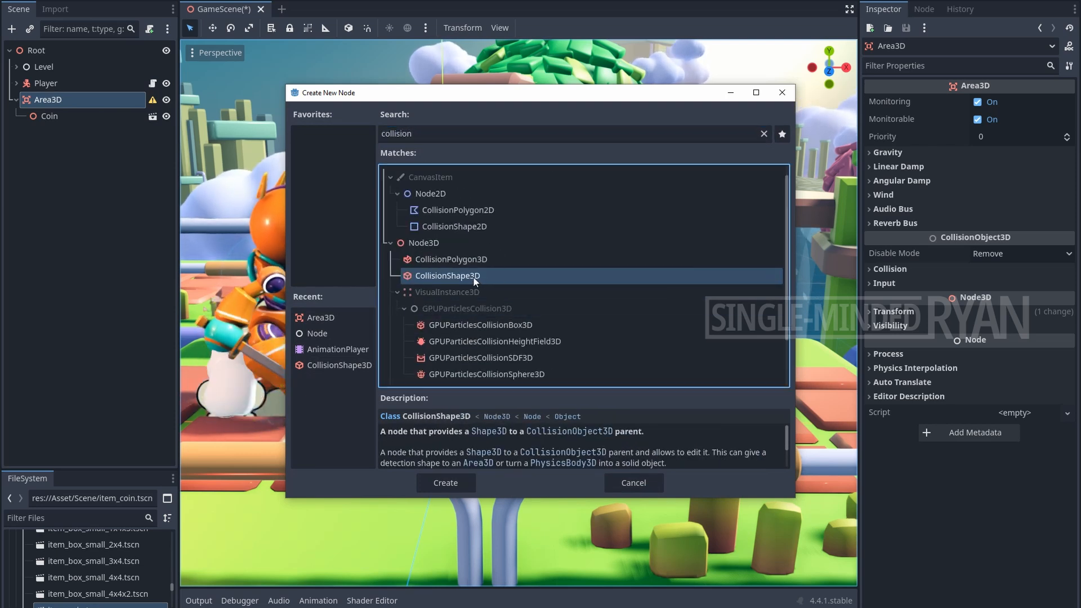
{"action": "left_click", "coordinate": [445, 483]}
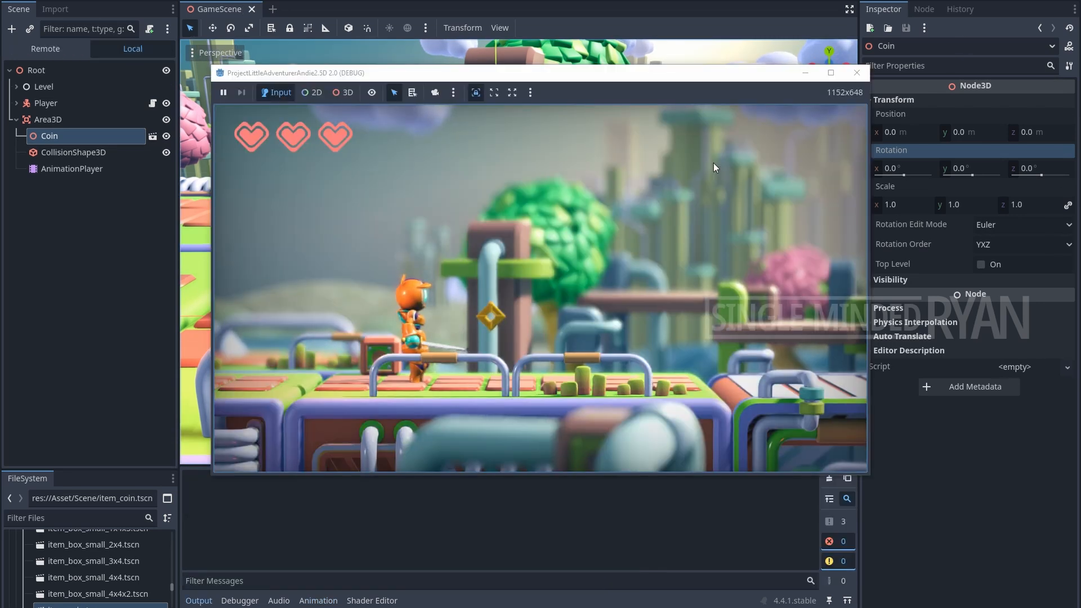
Step: Select the Area3D and expand its Collision layer and mask settings
{"action": "left_click", "coordinate": [49, 99]}
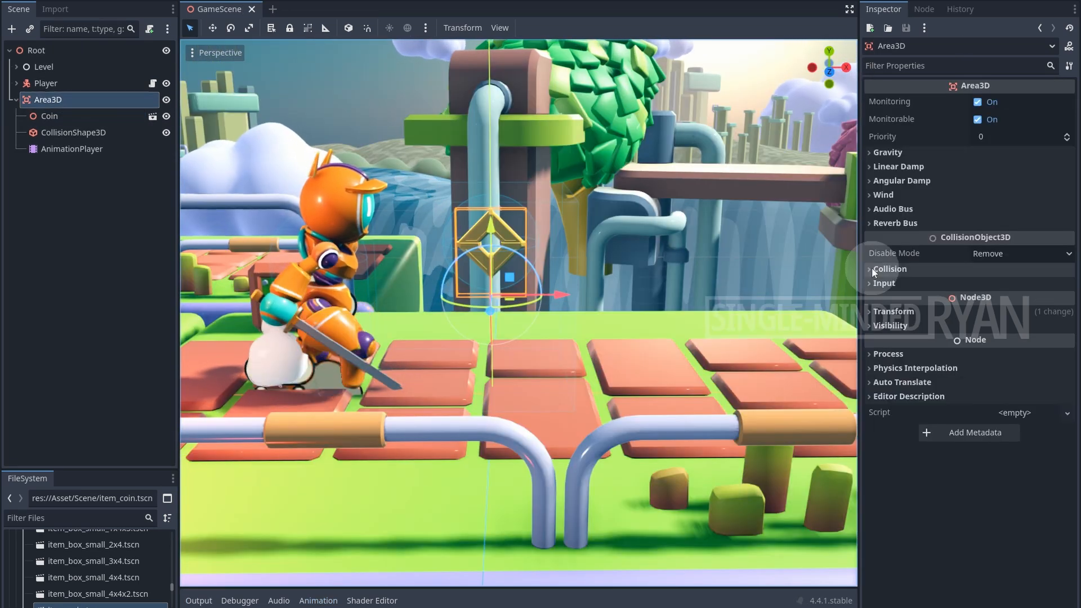
{"action": "left_click", "coordinate": [890, 270]}
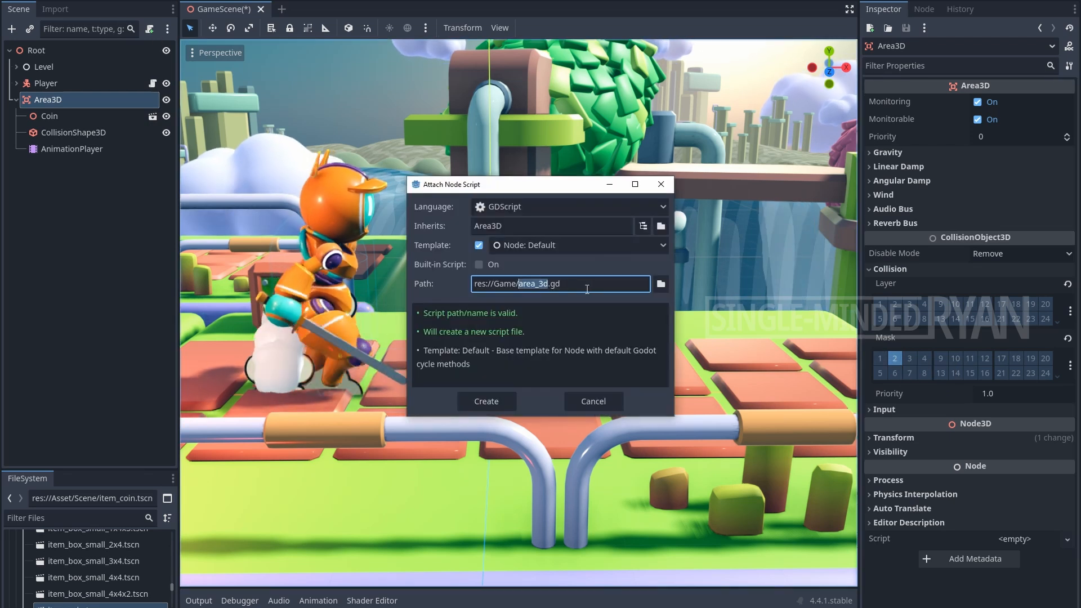
Step: Create Coin.gd, connect body_entered to _on_body_entered and begin queue_free()
{"action": "left_click", "coordinate": [486, 401]}
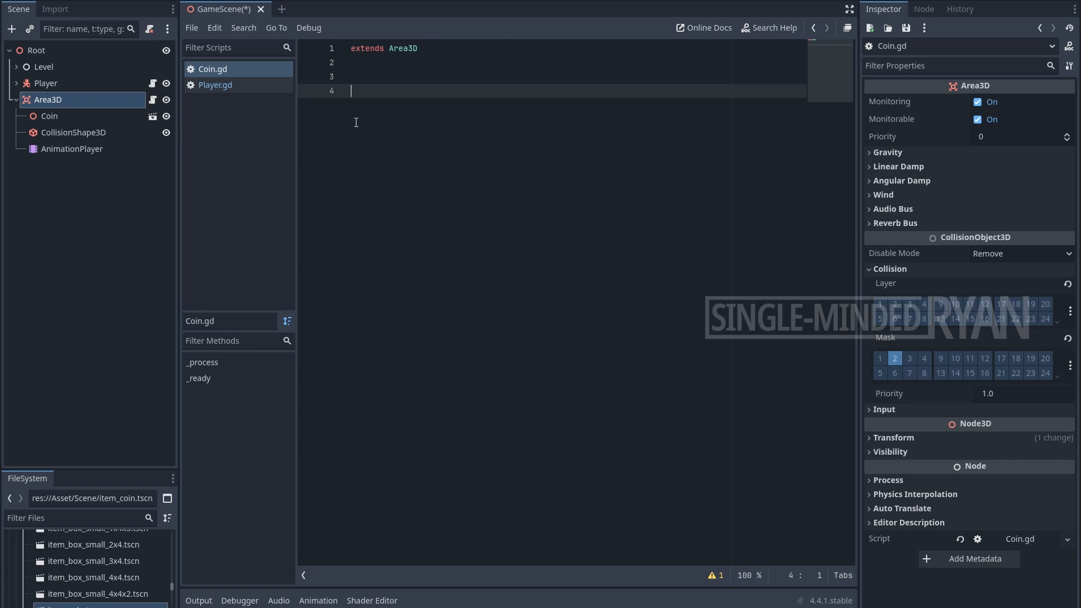
{"action": "left_click", "coordinate": [924, 9]}
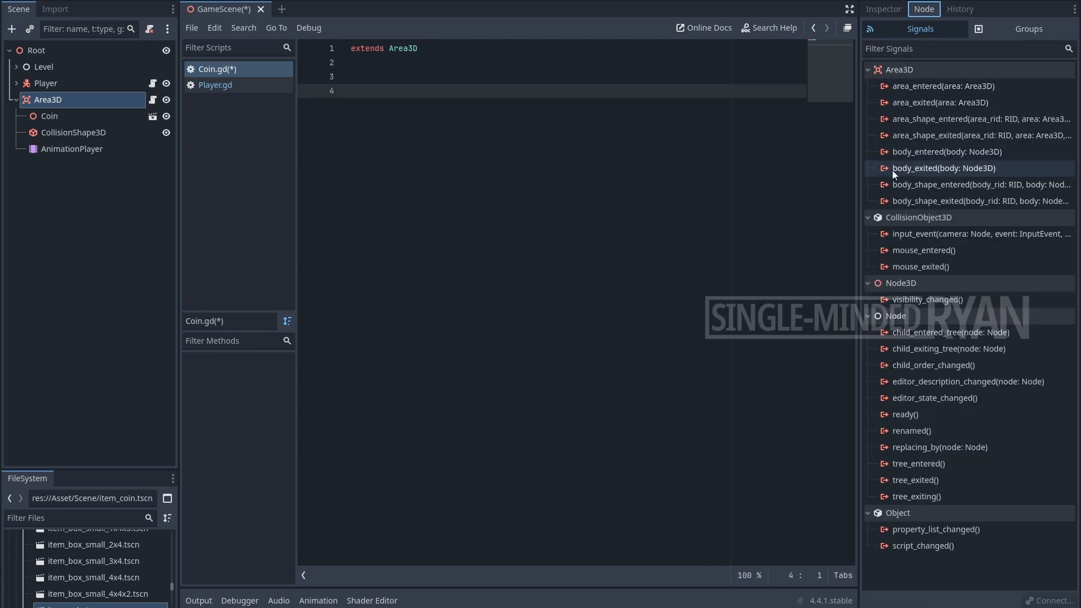
{"action": "double_click", "coordinate": [947, 151]}
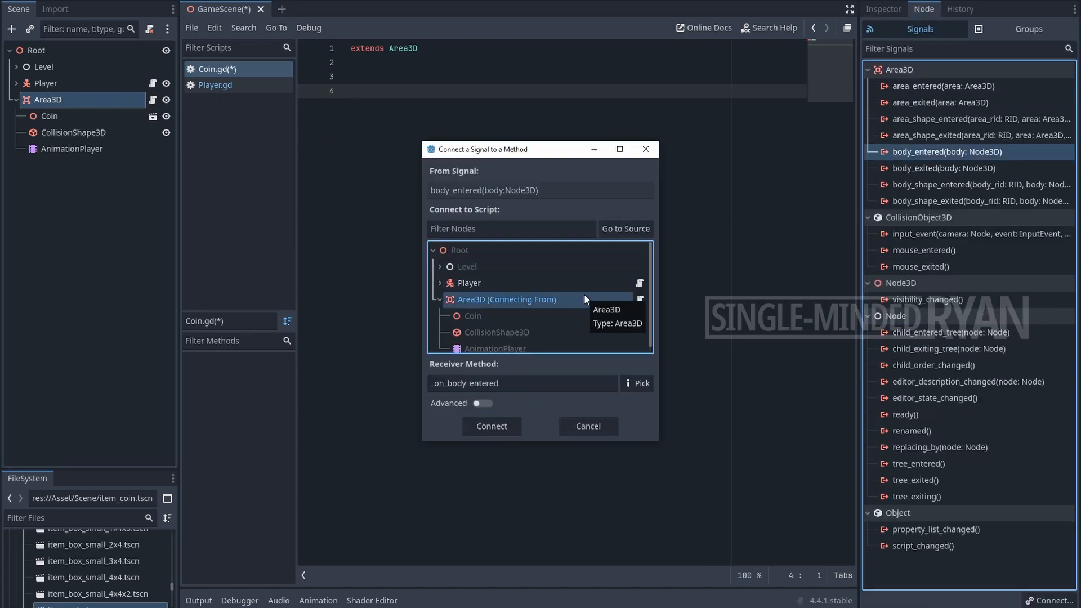
{"action": "left_click", "coordinate": [491, 426]}
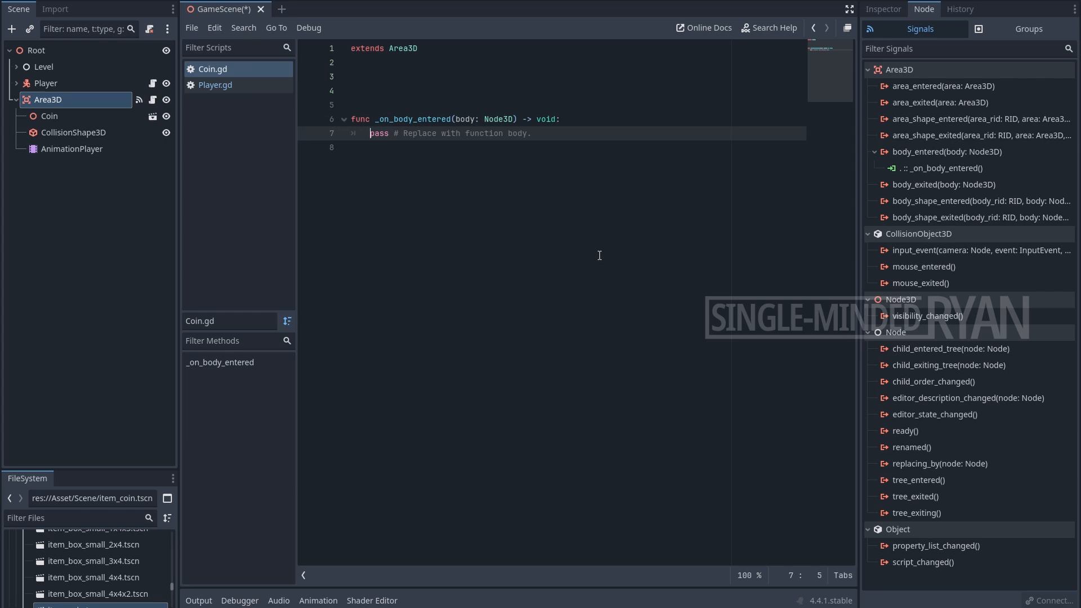
{"action": "type", "text": "que"}
{"action": "type", "text": "Collecte"}
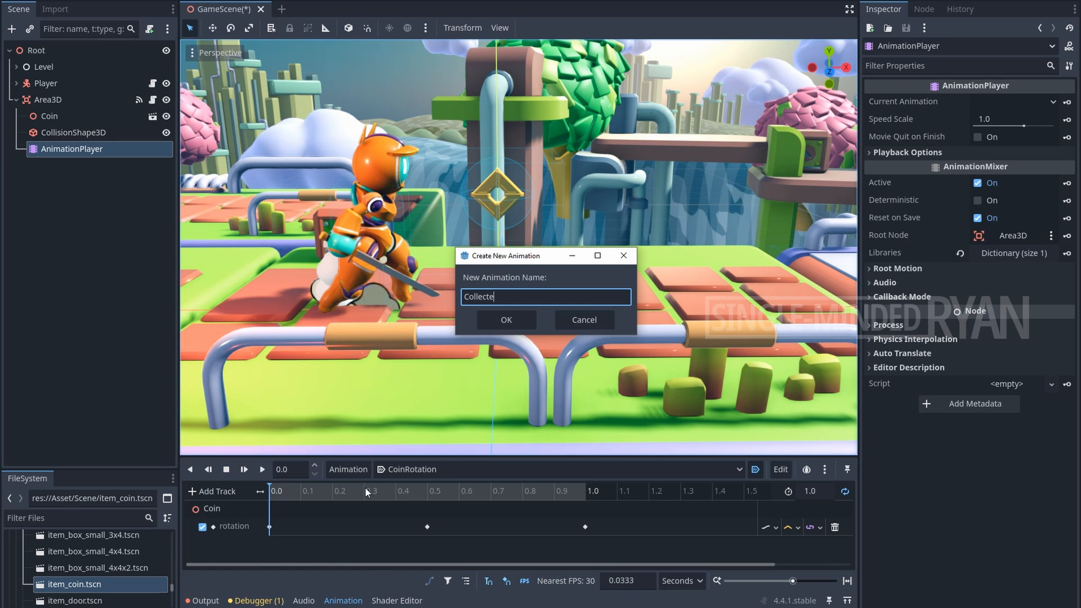
Step: Create a new animation named Collected in the AnimationPlayer
{"action": "left_click", "coordinate": [506, 319]}
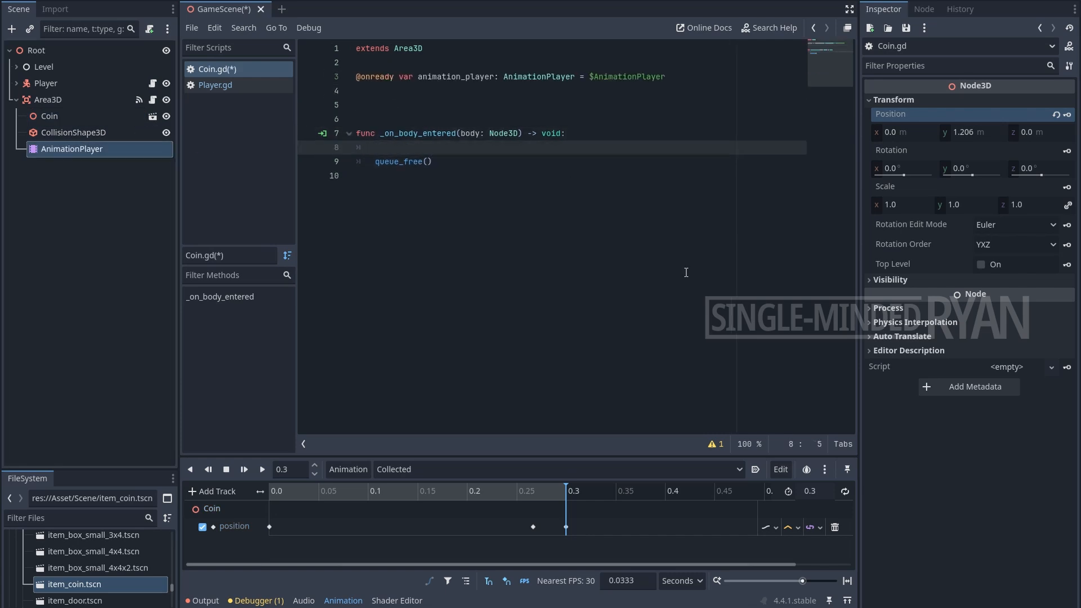
Step: Play Collected, await a 0.3-second create_timer timeout, and begin a set_deferred call
{"action": "type", "text": "animation_player"}
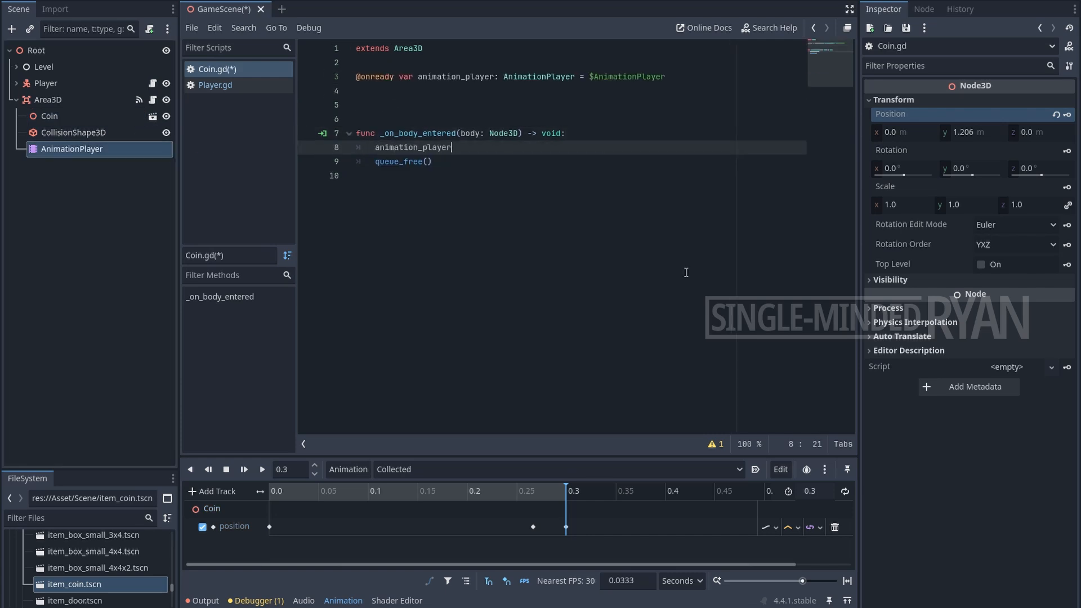
{"action": "type", "text": ".play()"}
{"action": "type", "text": "await"}
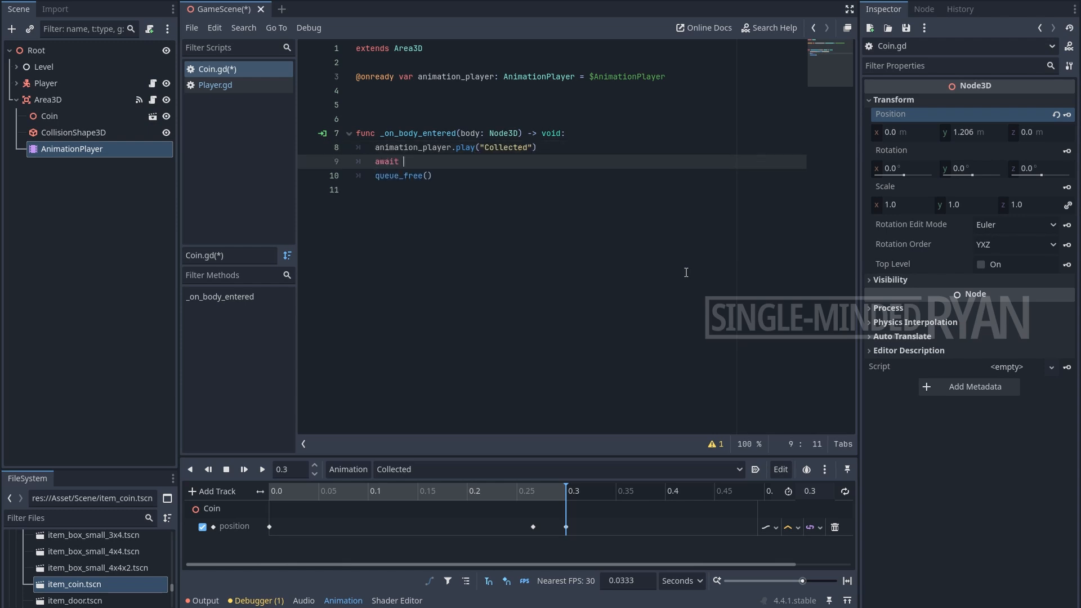
{"action": "type", "text": "get_tree().c"}
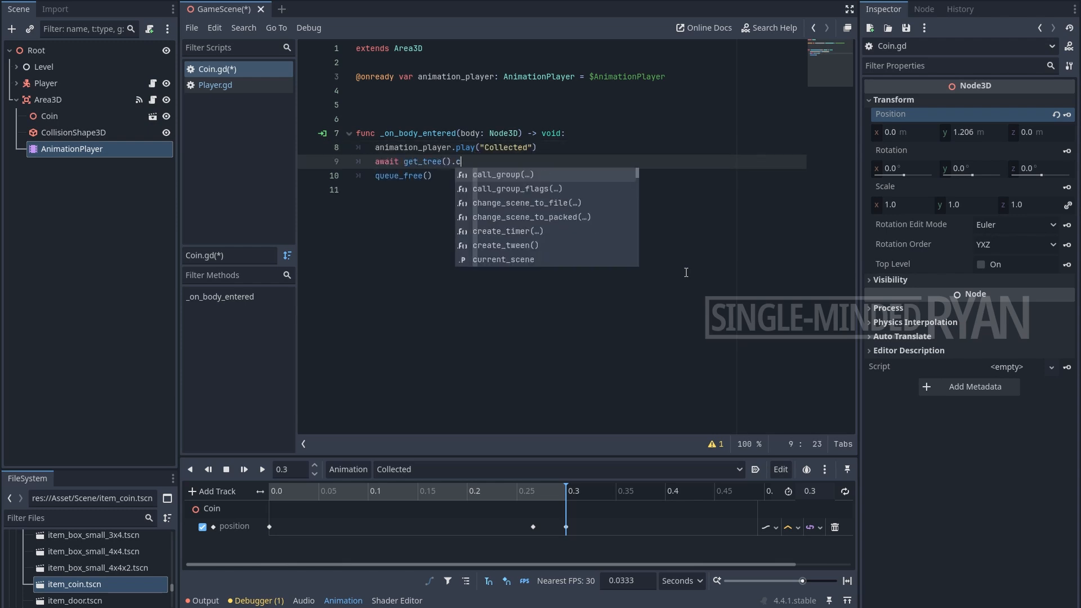
{"action": "type", "text": "create_timer(0.3).timeout"}
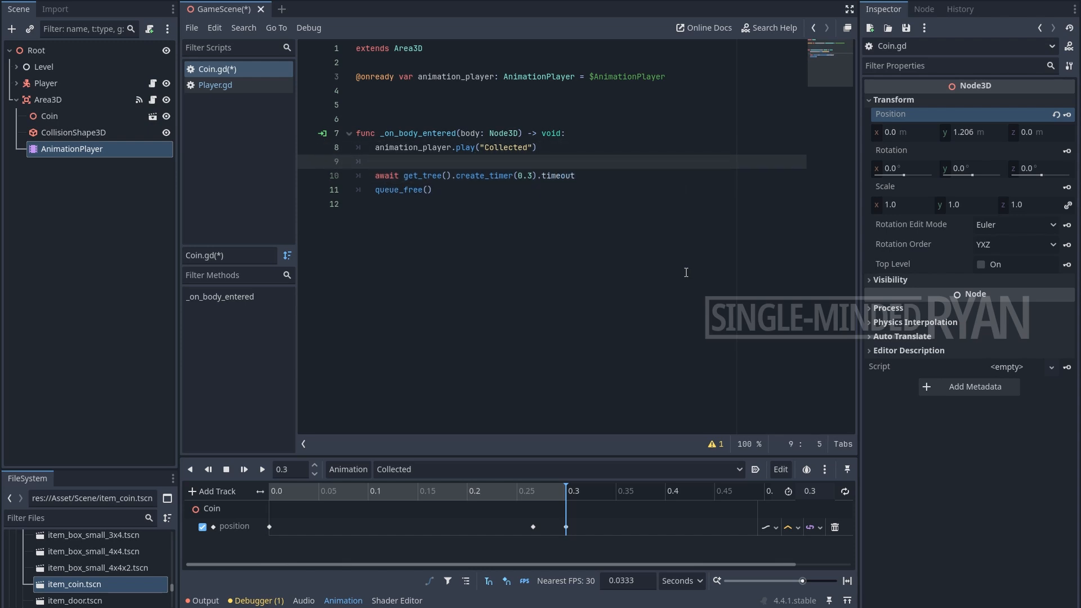
{"action": "type", "text": "set_de"}
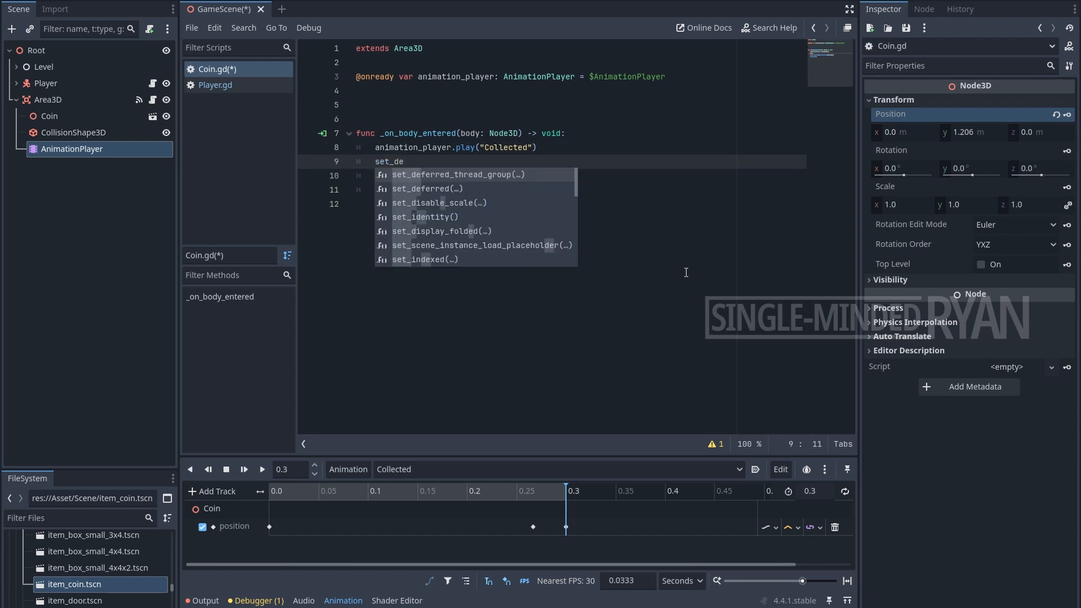